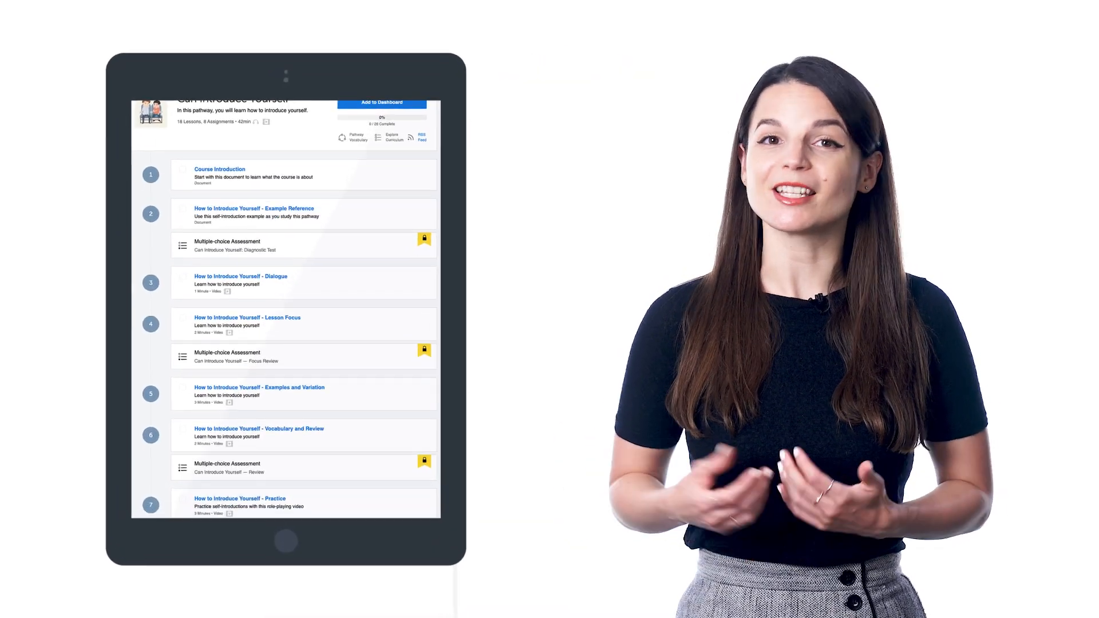
Scroll through the Level 2 lesson list and its Level 2 Practice assessments, then back up
scroll("down", 3)
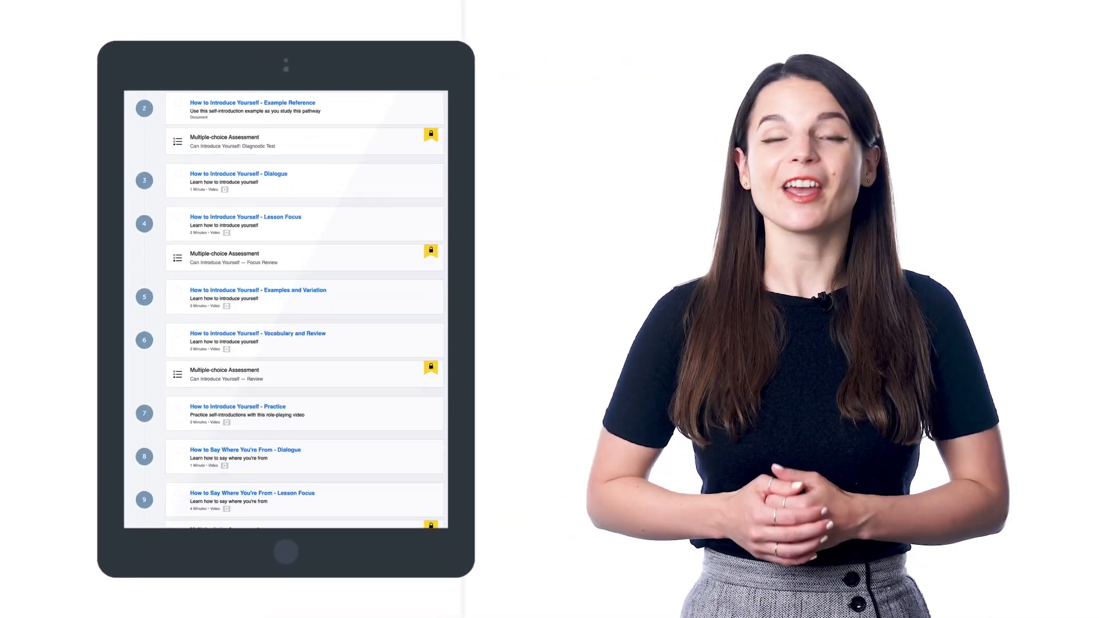
scroll("down", 3)
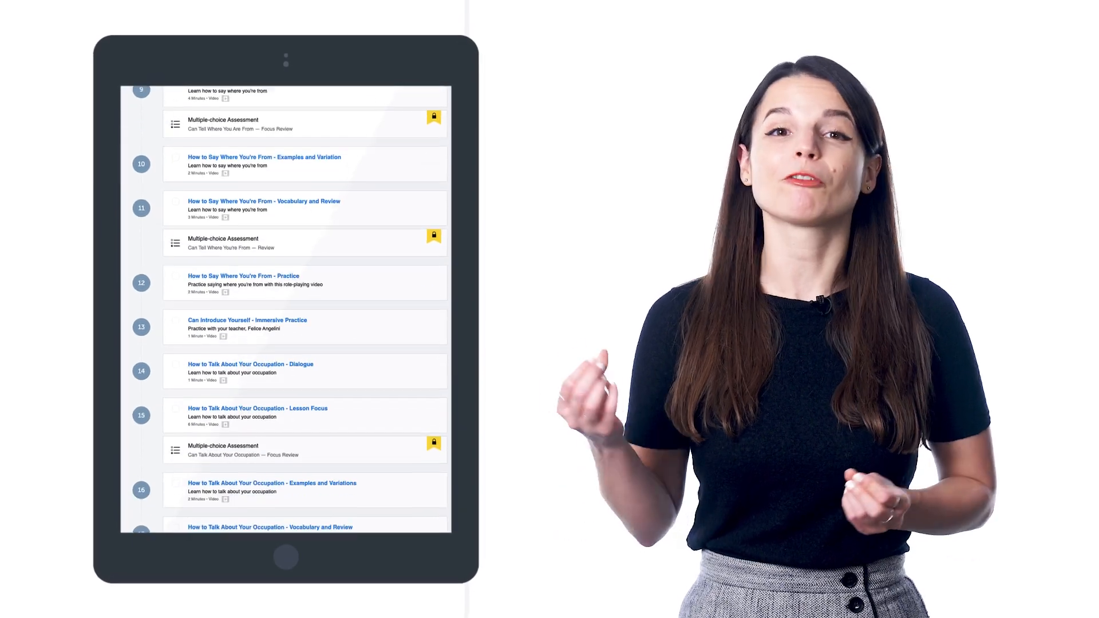
scroll("down", 3)
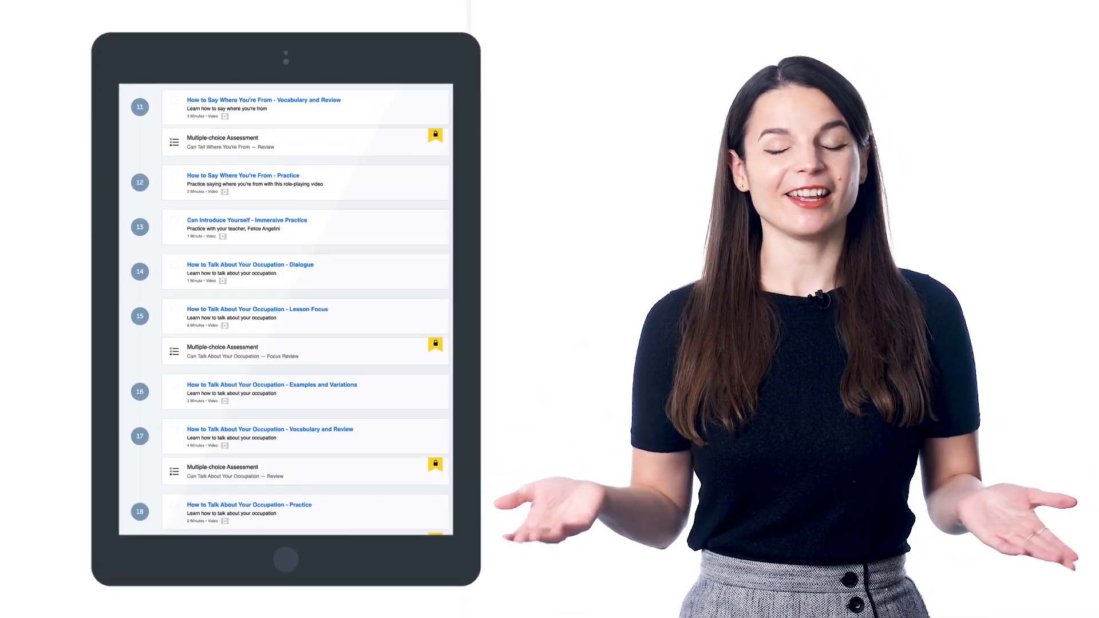
scroll("down", 3)
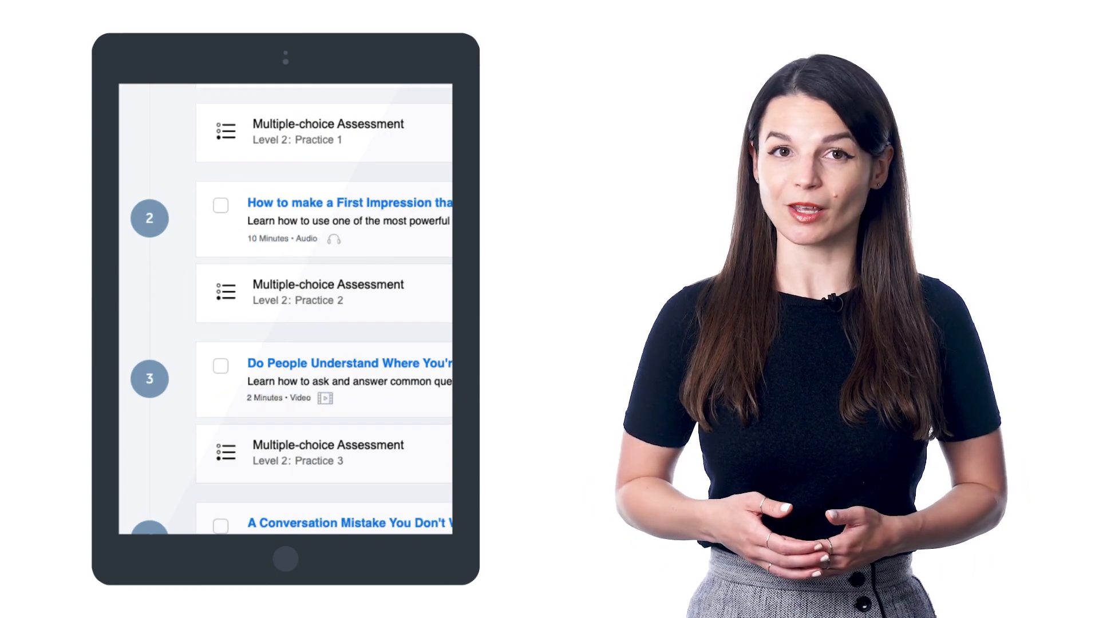
scroll("up", 3)
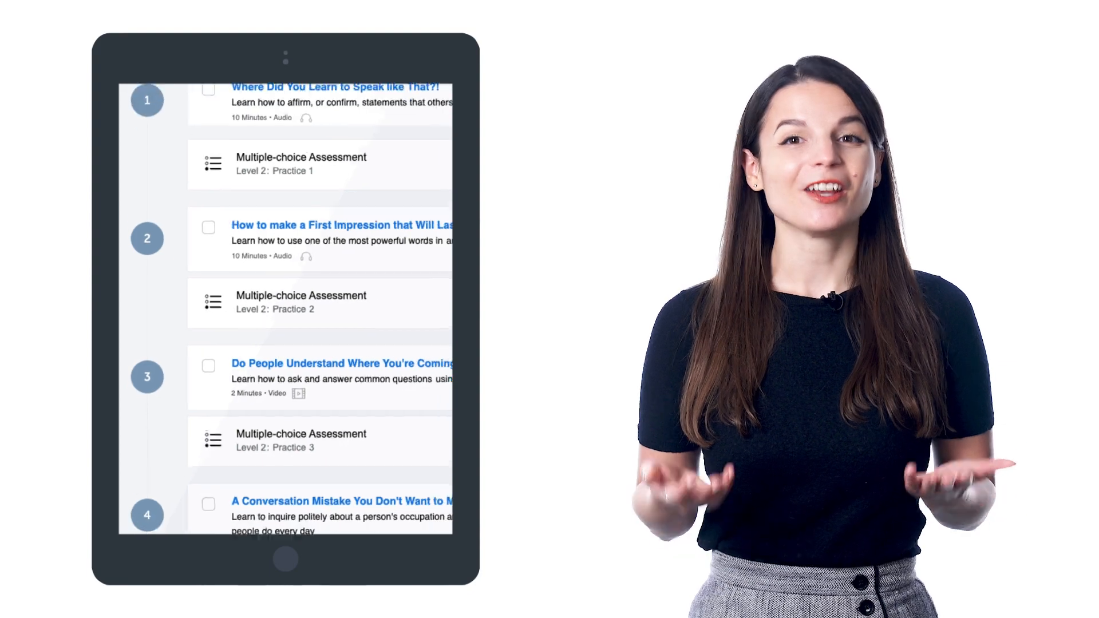
scroll("up", 3)
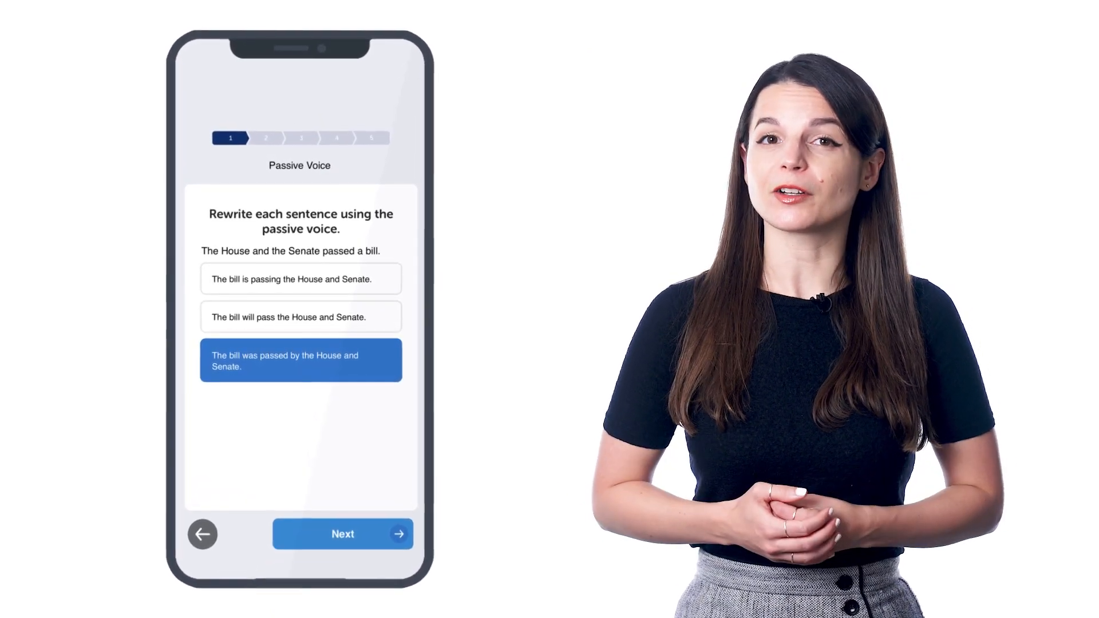
Pick the passive-voice rewrite and 'least' as answers, then scroll the course list
left_click(343, 533)
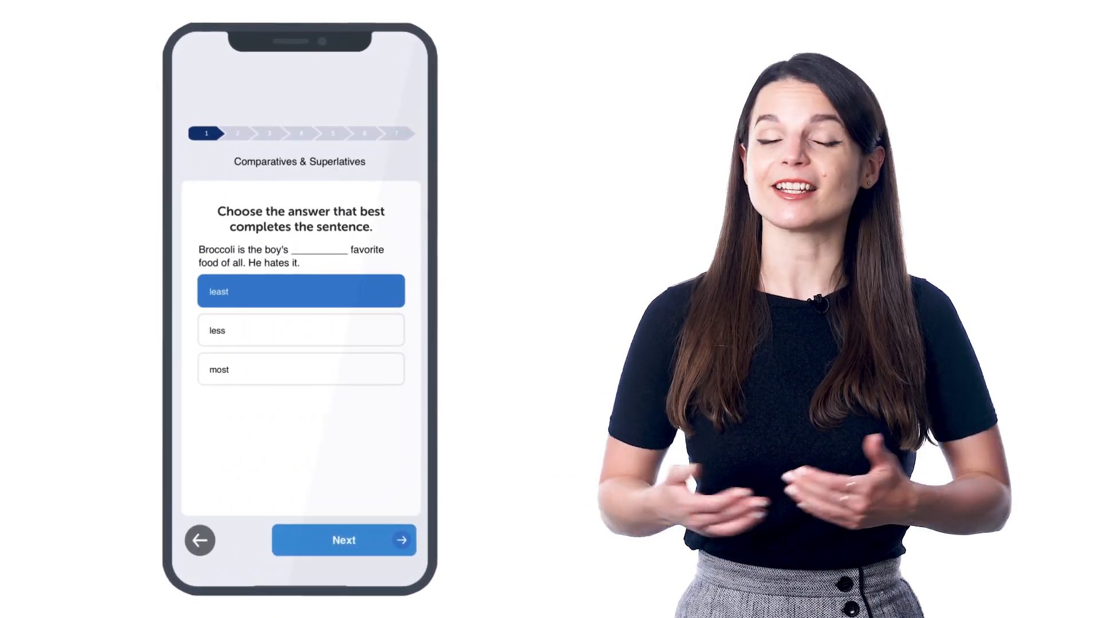
left_click(343, 539)
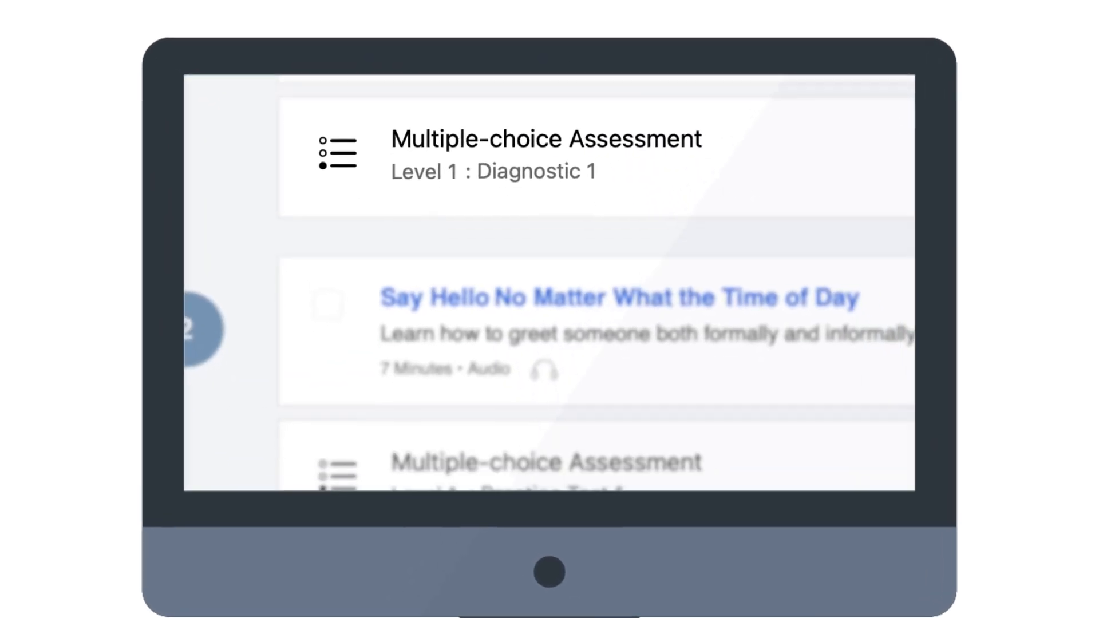
scroll("down", 3)
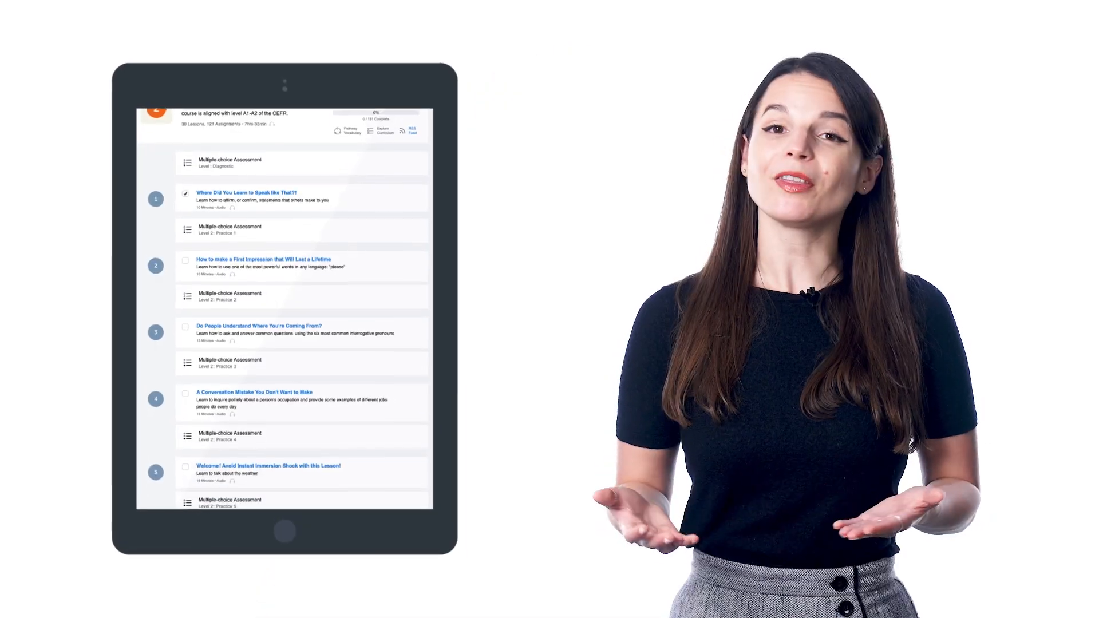
Scroll the Level 2 list to show lessons 1–12 checked, through Get Insider Information from the Locals
scroll("down", 3)
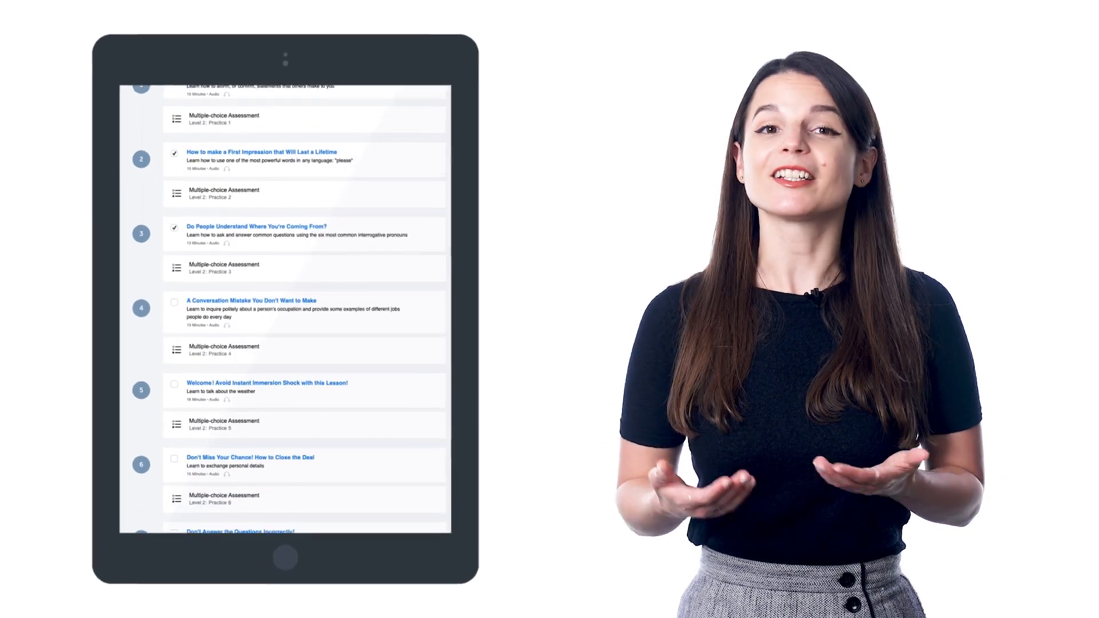
scroll("down", 3)
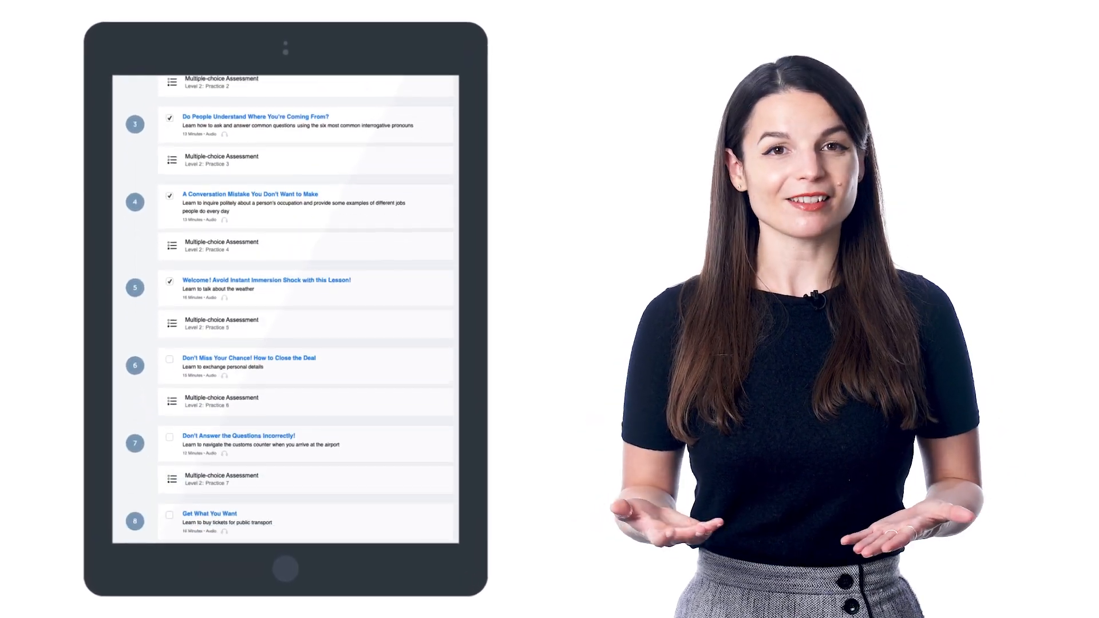
scroll("down", 3)
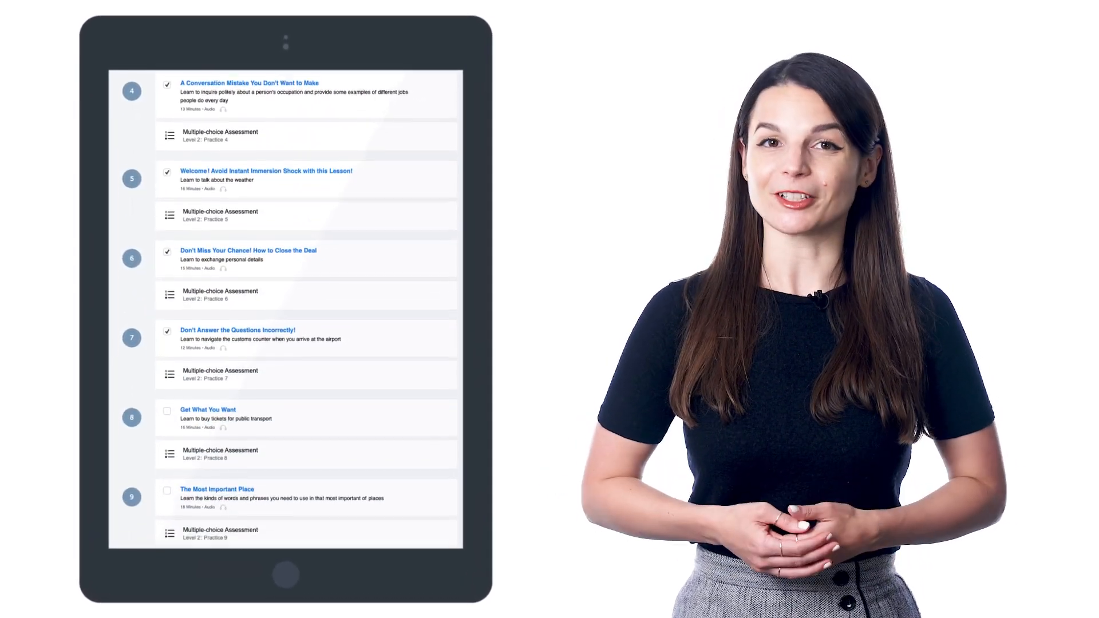
scroll("down", 3)
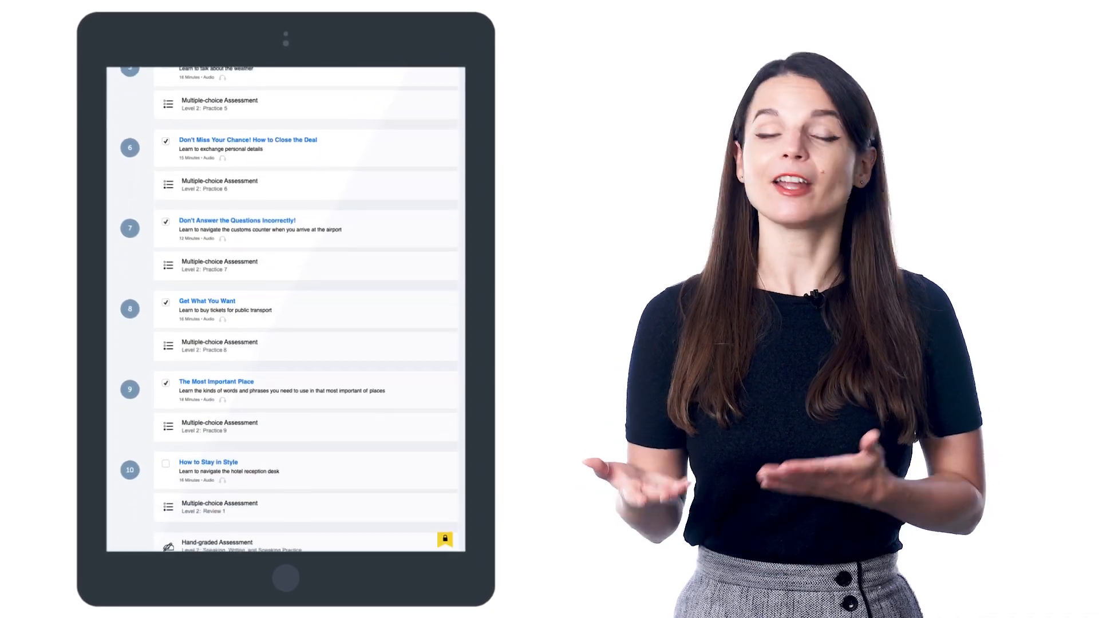
scroll("down", 3)
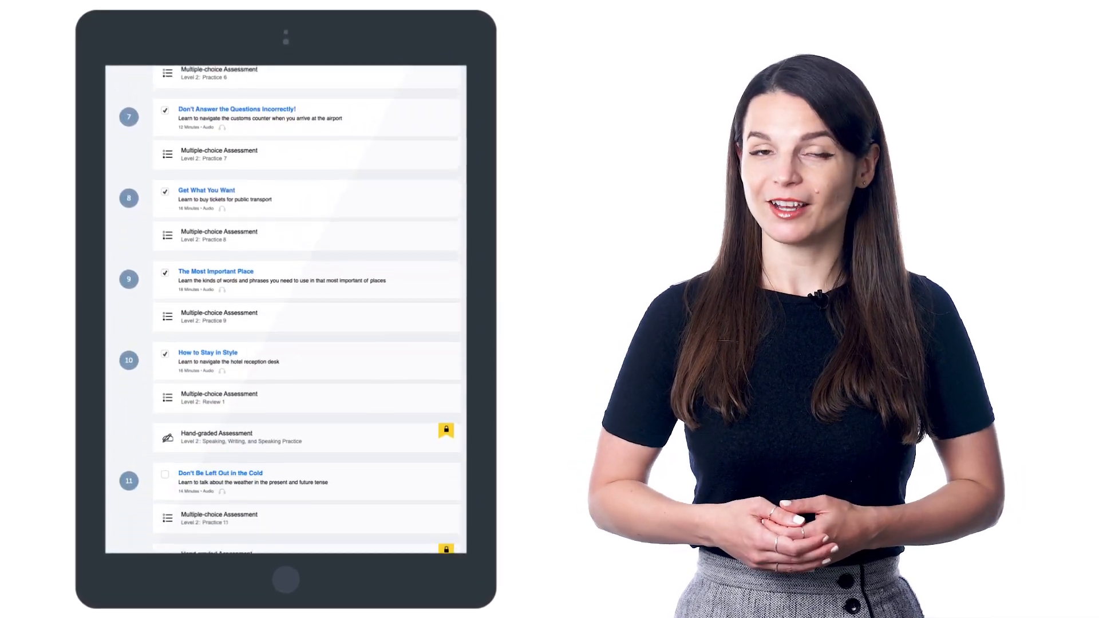
scroll("down", 3)
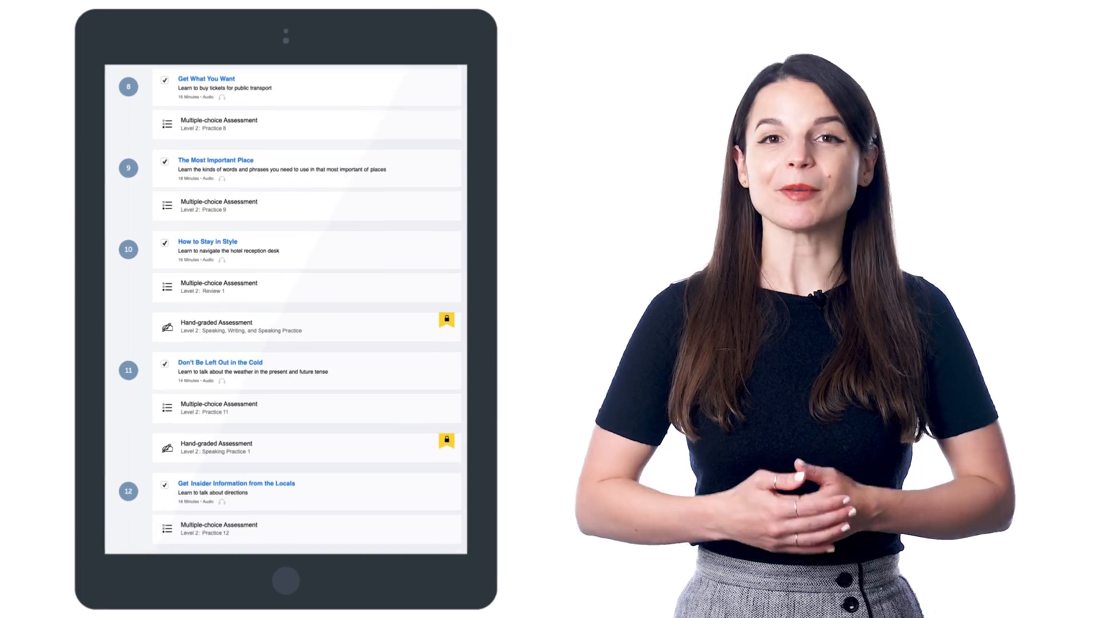